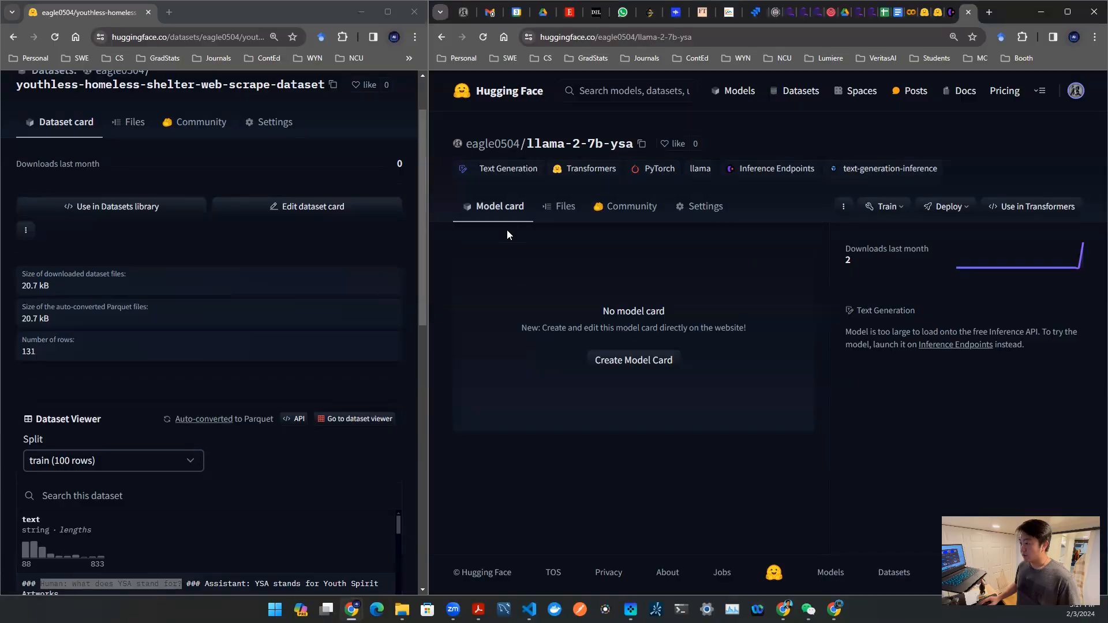
{"action": "mouse_move", "coordinate": [575, 147]}
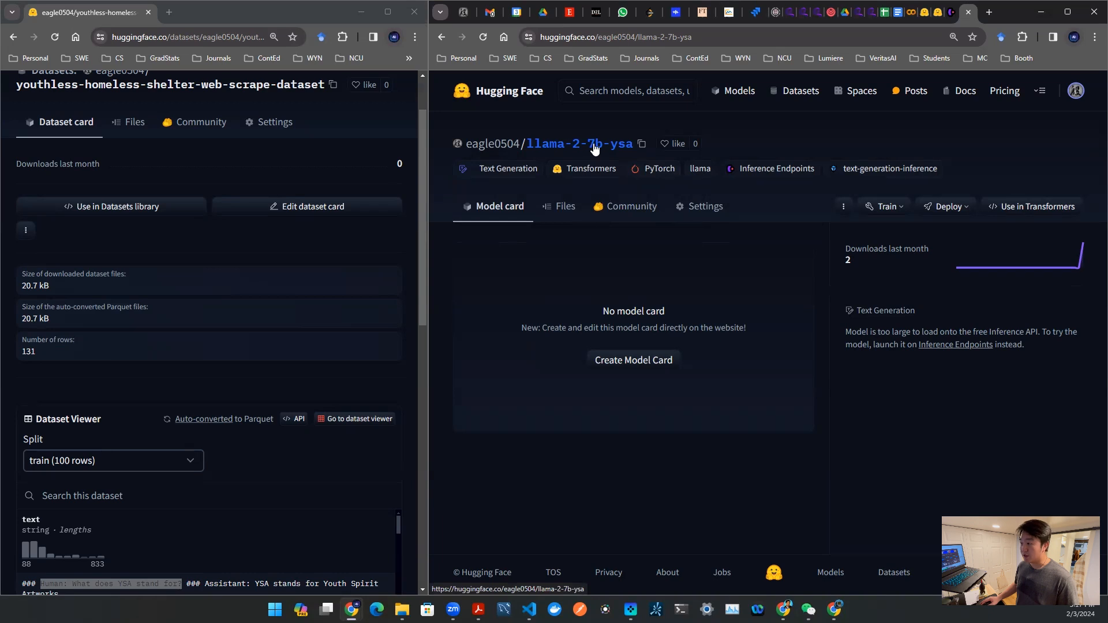
{"action": "mouse_move", "coordinate": [621, 157]}
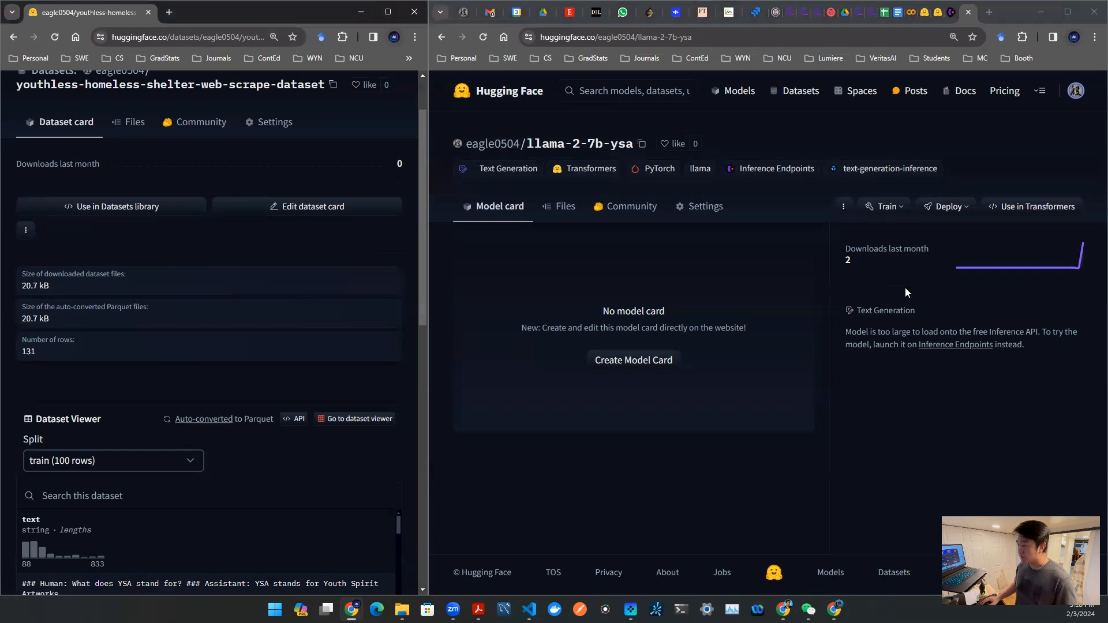
{"action": "mouse_move", "coordinate": [966, 223]}
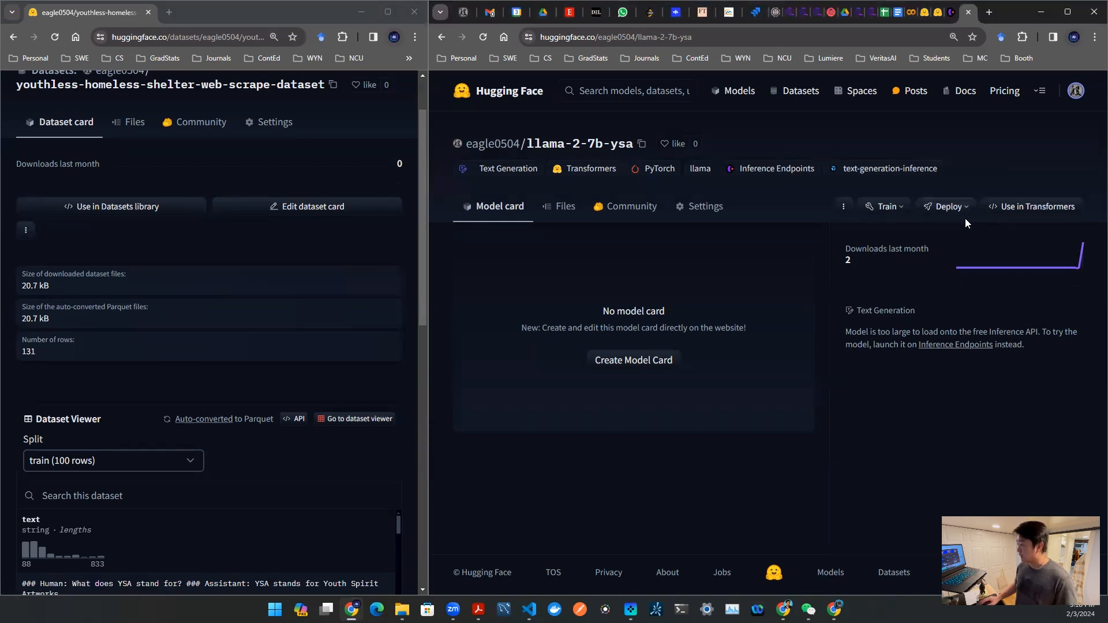
Show the Deploy choices on the llama-2-7b-ysa model page
{"action": "left_click", "coordinate": [945, 206]}
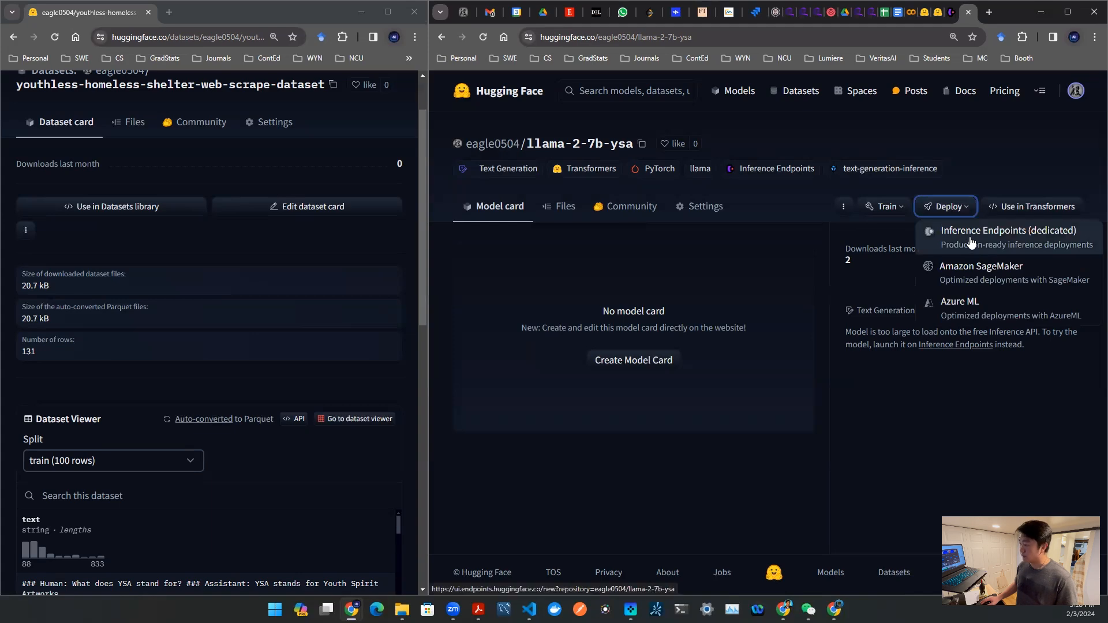
Start a dedicated Inference Endpoint for llama-2-7b-ysa with a GPU instance, Nvidia A10G on AWS us-east-1
{"action": "left_click", "coordinate": [1006, 229]}
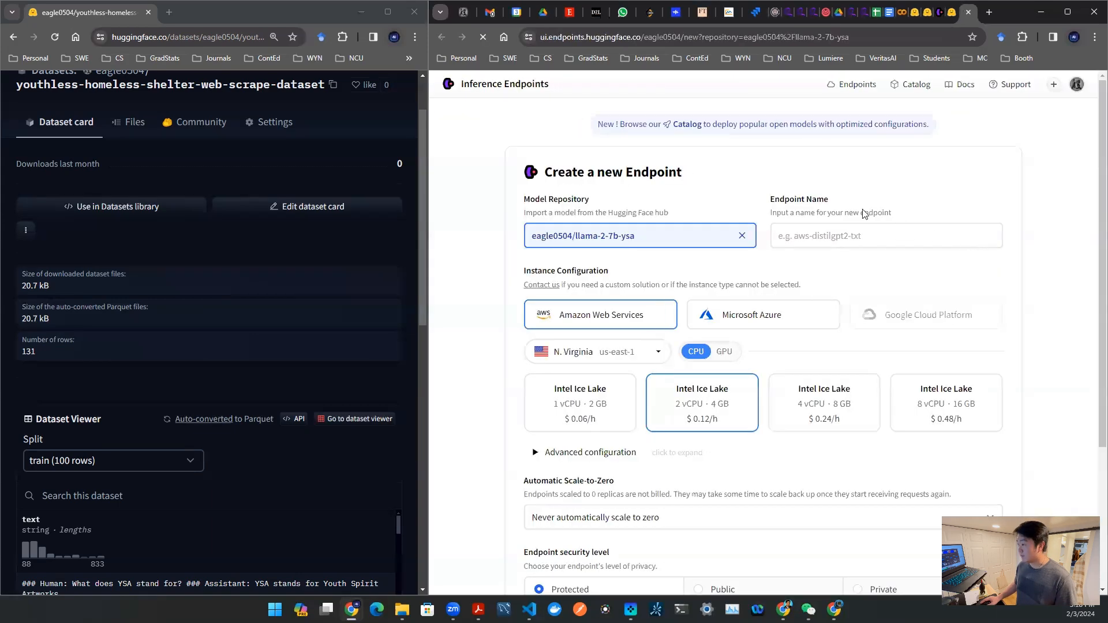
{"action": "left_click", "coordinate": [724, 351]}
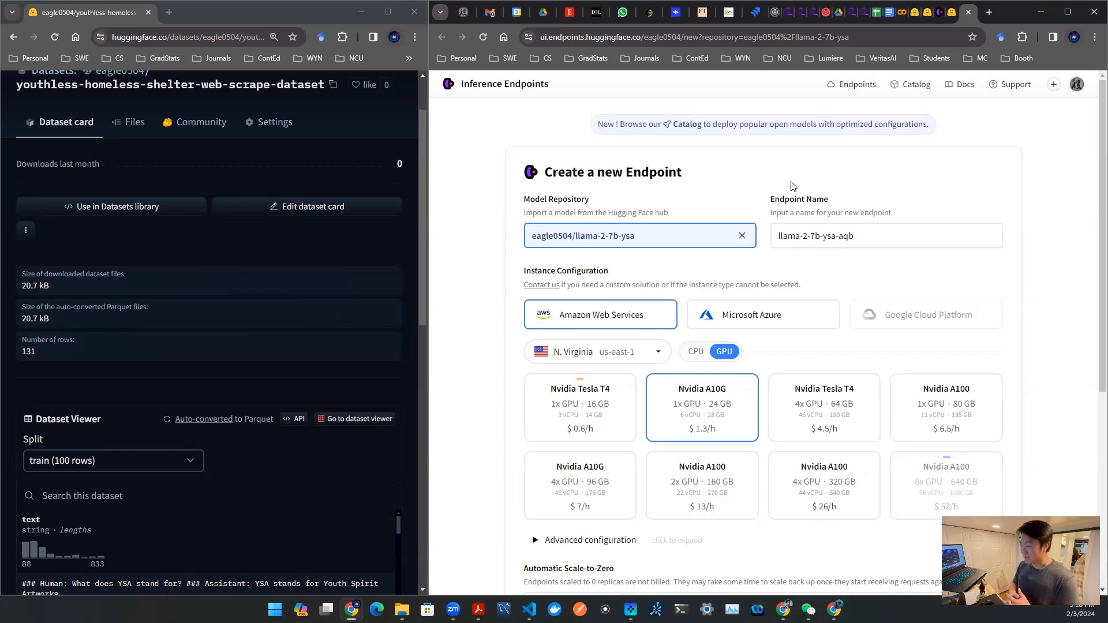
{"action": "mouse_move", "coordinate": [786, 172]}
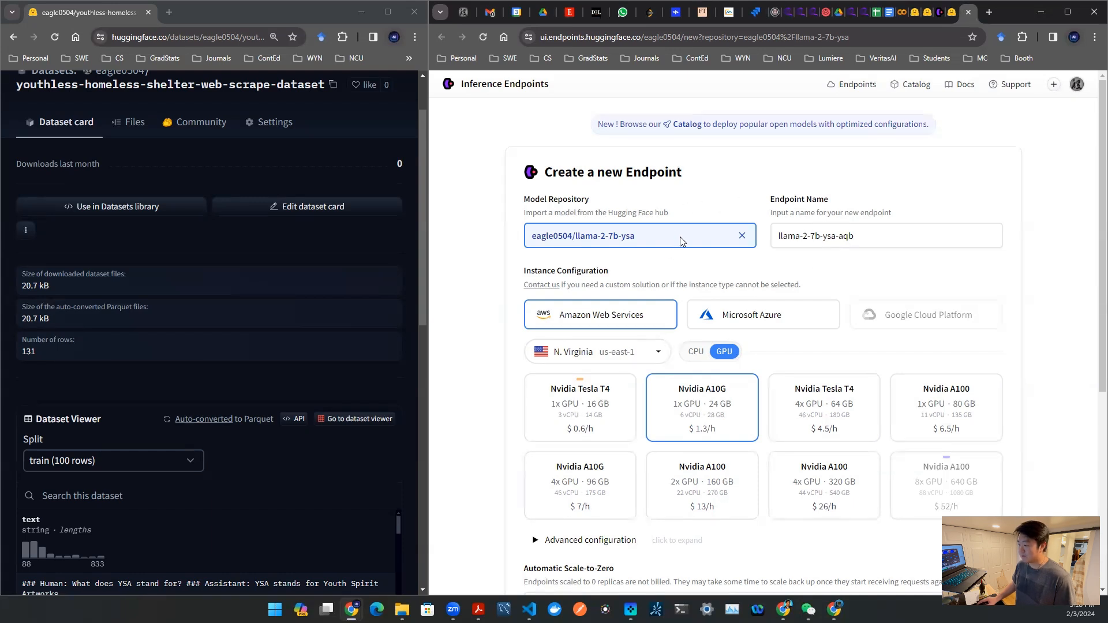
{"action": "mouse_move", "coordinate": [732, 283]}
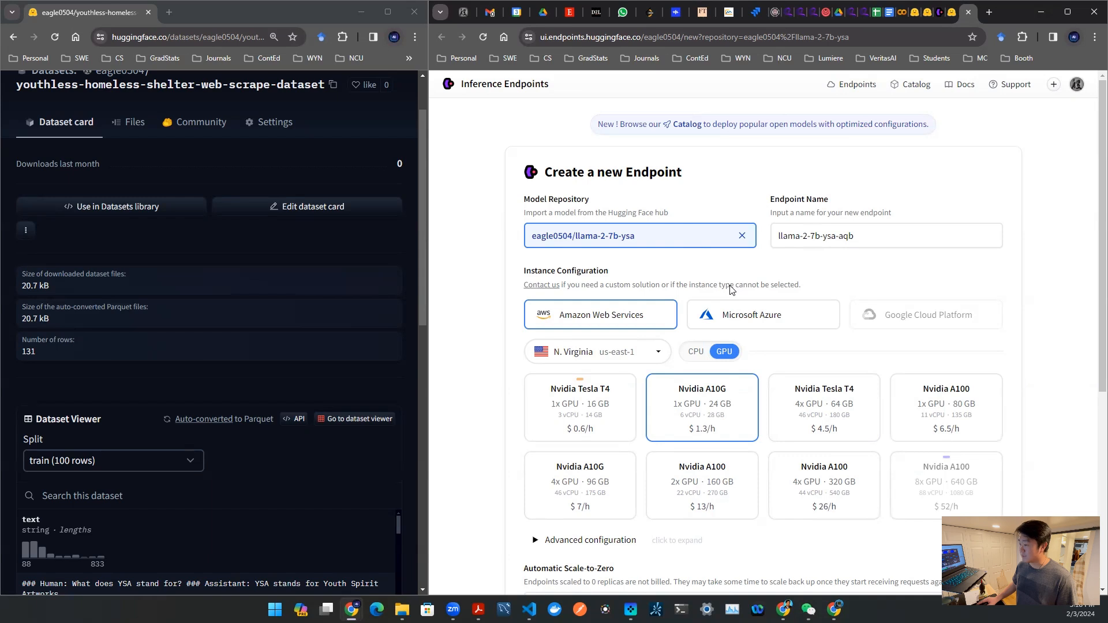
{"action": "mouse_move", "coordinate": [744, 322]}
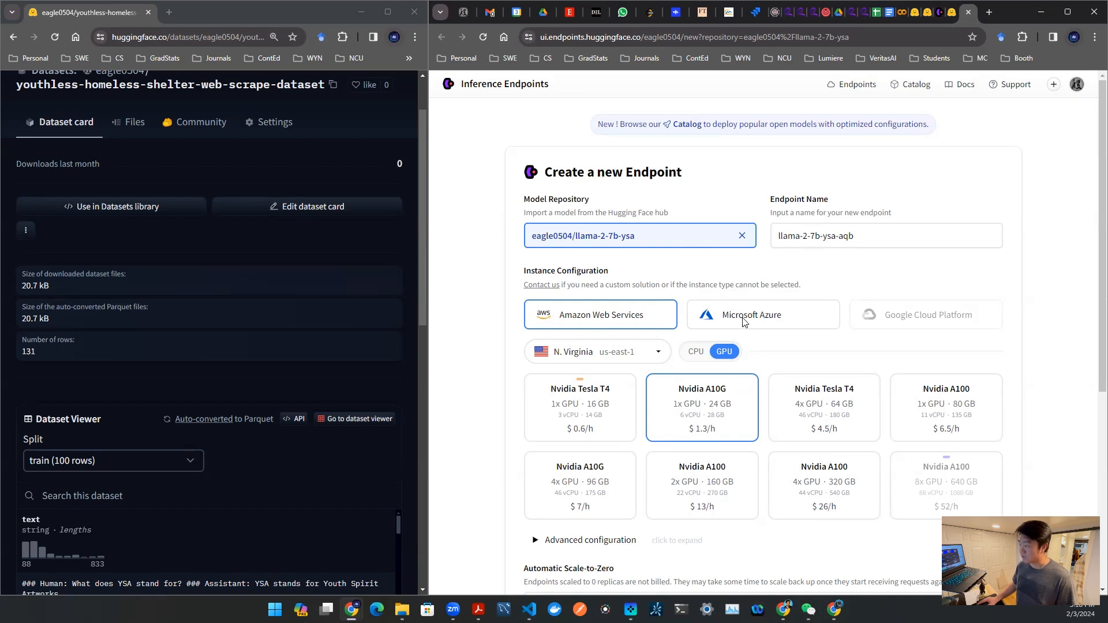
{"action": "mouse_move", "coordinate": [758, 277]}
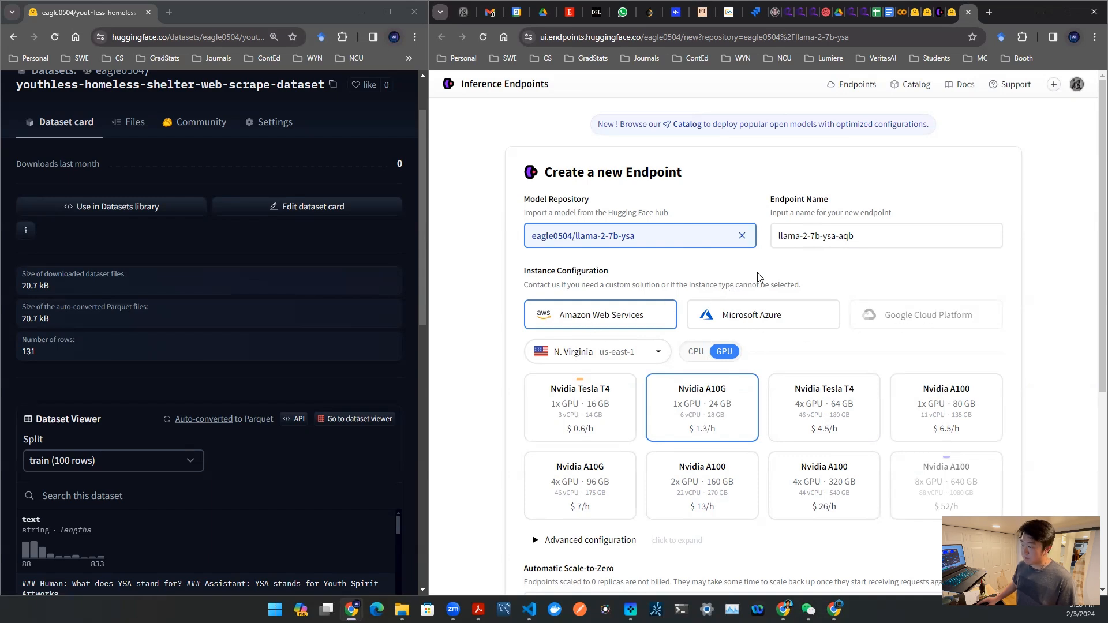
{"action": "scroll", "scroll_direction": "down", "scroll_amount": 3}
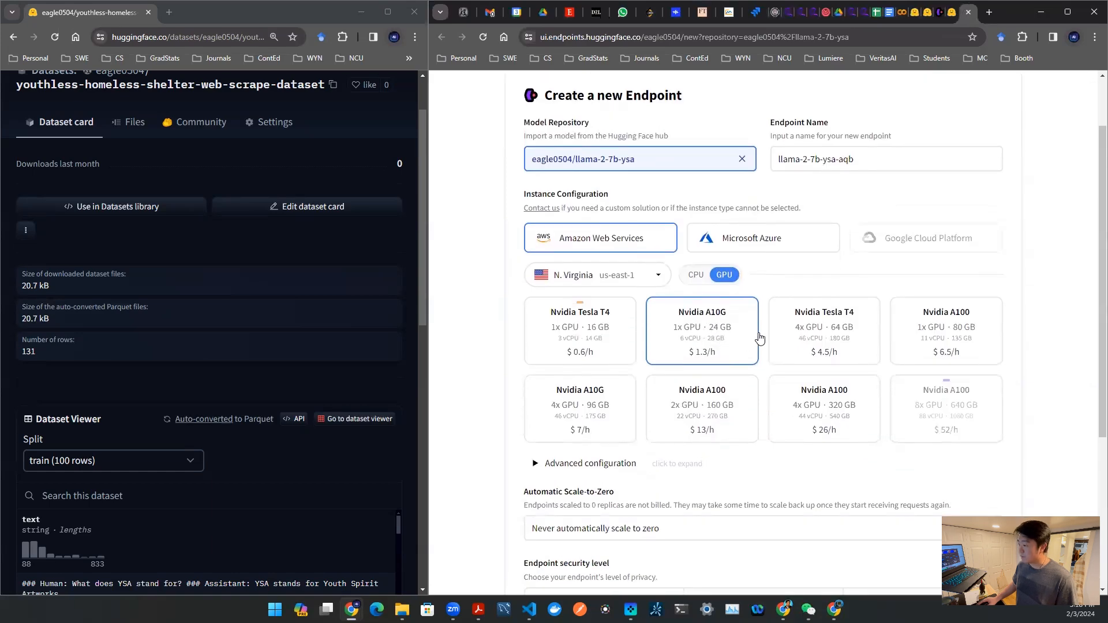
{"action": "mouse_move", "coordinate": [699, 323]}
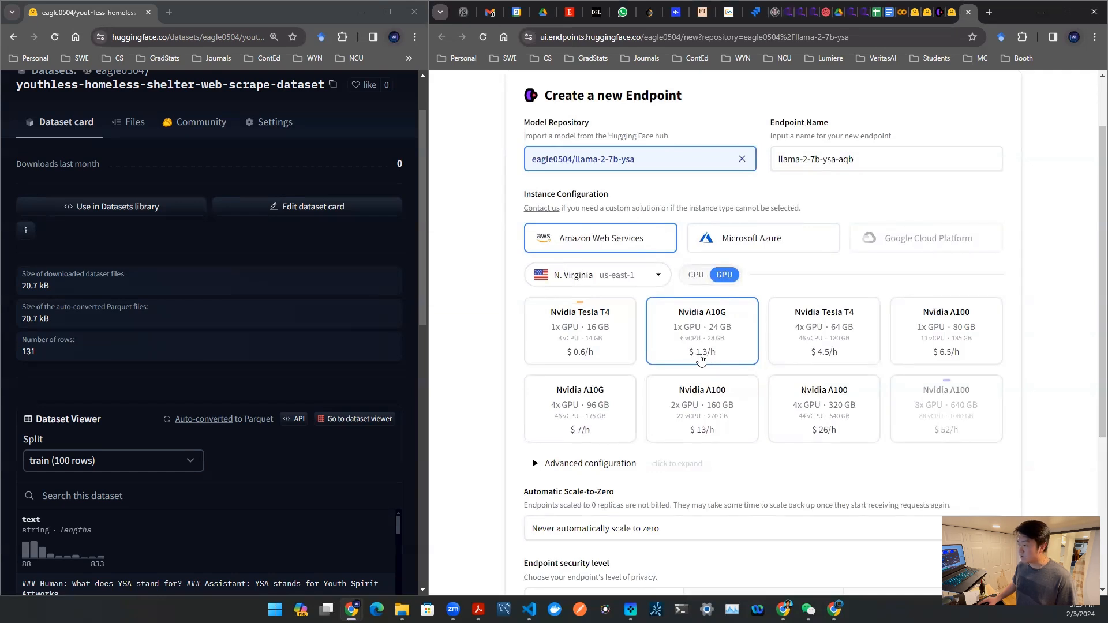
{"action": "mouse_move", "coordinate": [705, 347]}
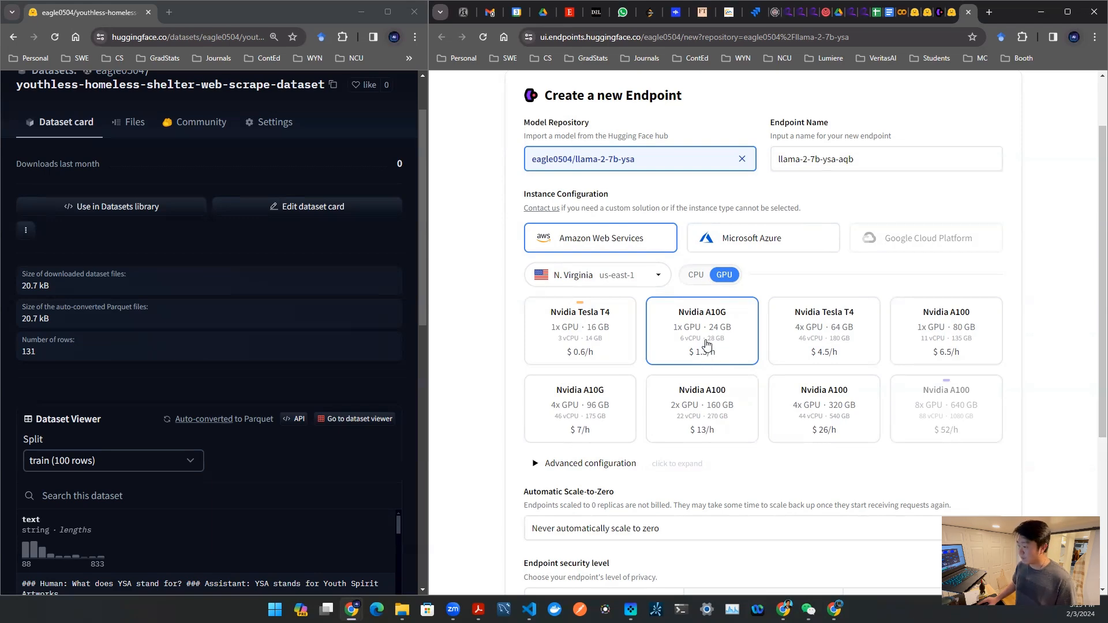
{"action": "scroll", "scroll_direction": "down", "scroll_amount": 3}
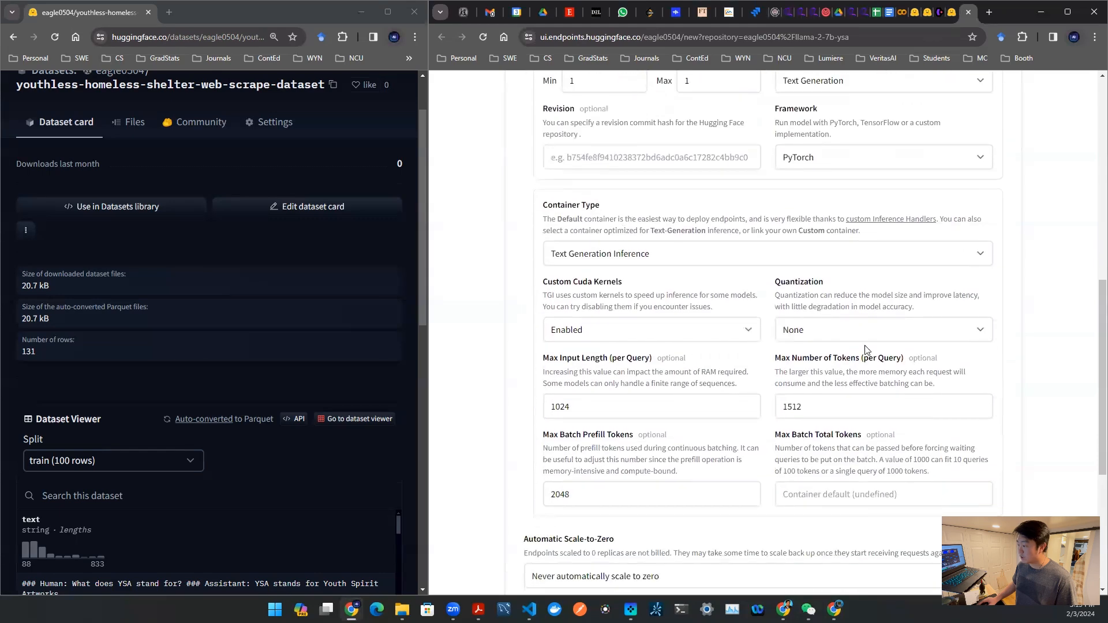
{"action": "left_click", "coordinate": [880, 329]}
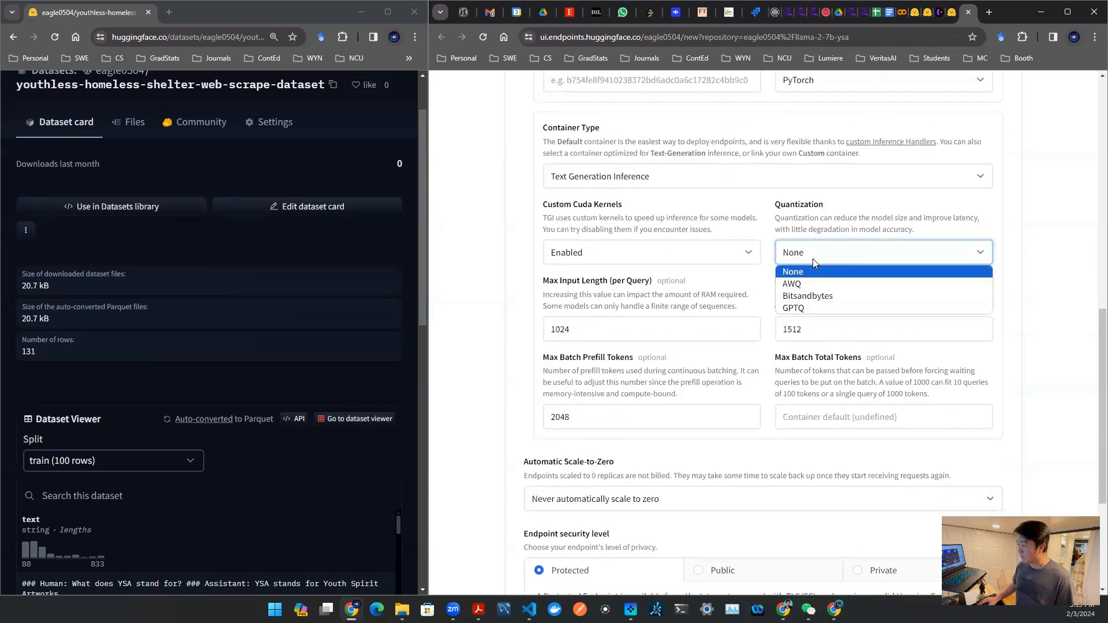
{"action": "mouse_move", "coordinate": [807, 296]}
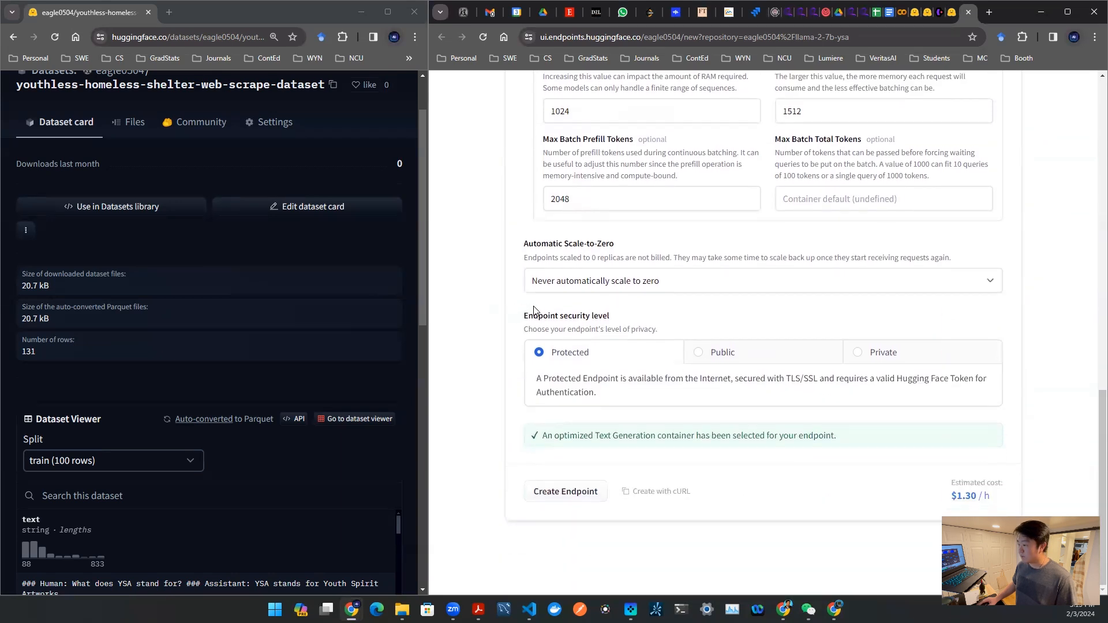
{"action": "mouse_move", "coordinate": [581, 382]}
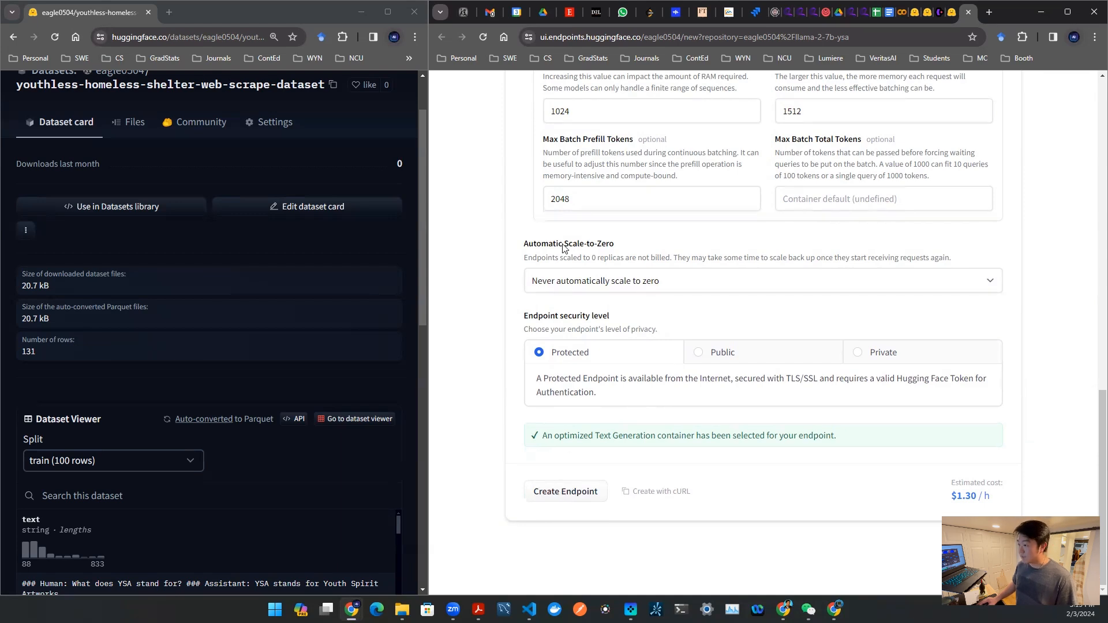
{"action": "left_click_drag", "start_coordinate": [540, 243], "coordinate": [651, 257]}
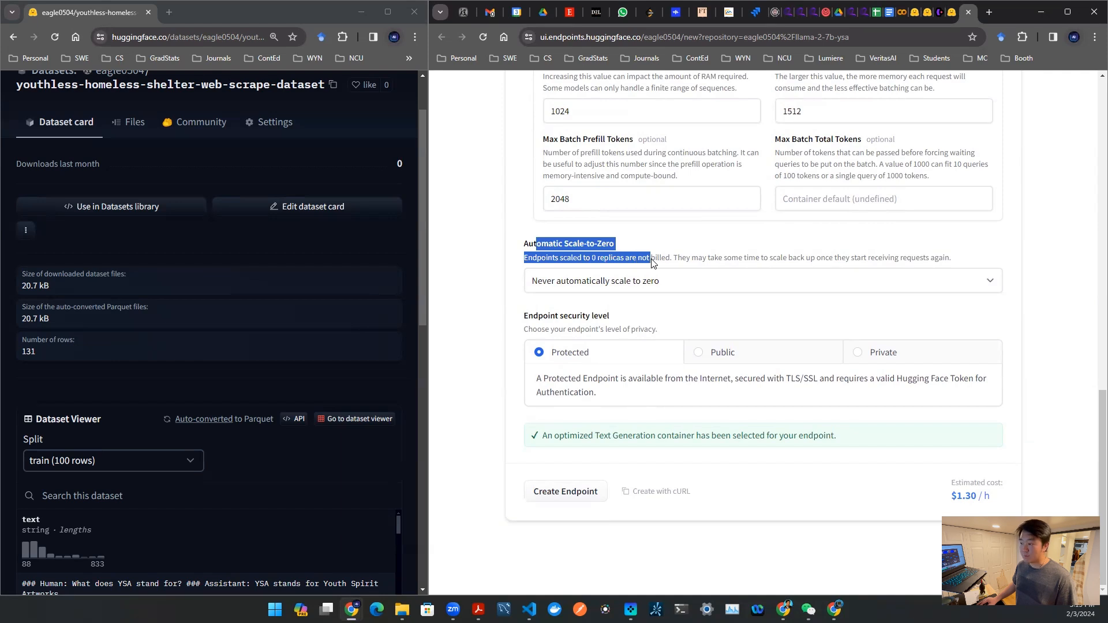
{"action": "left_click", "coordinate": [763, 281]}
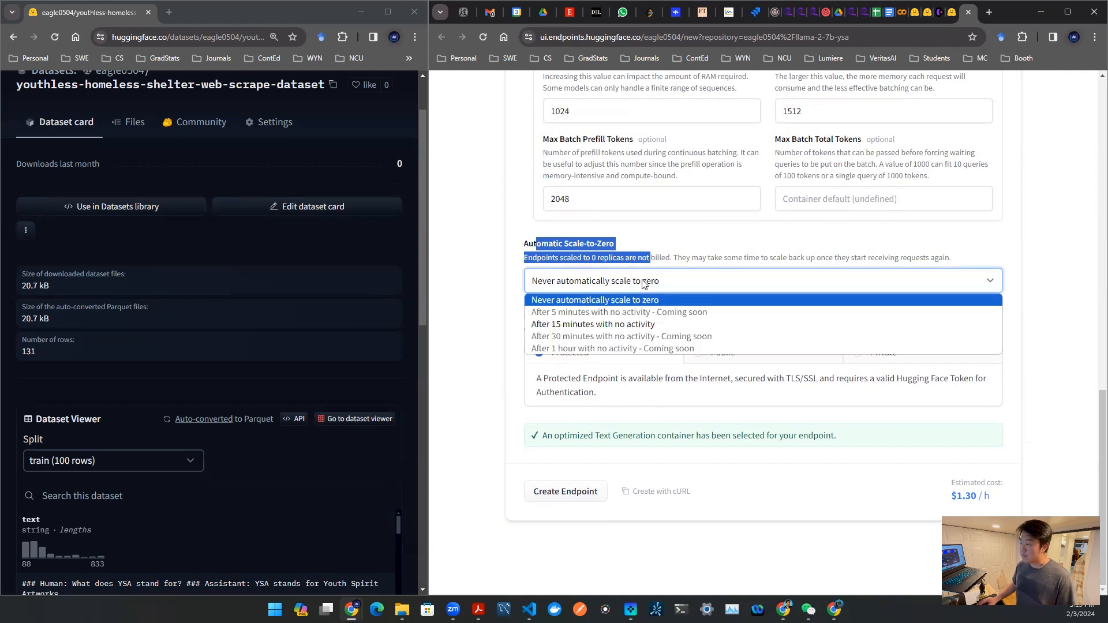
{"action": "mouse_move", "coordinate": [592, 323]}
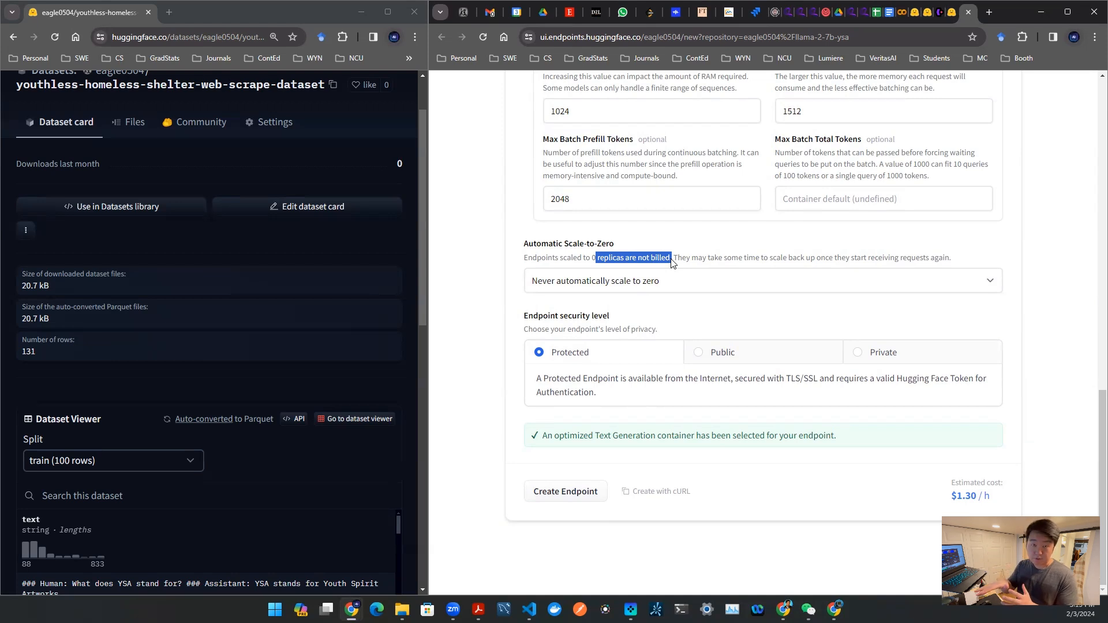
{"action": "mouse_move", "coordinate": [620, 256]}
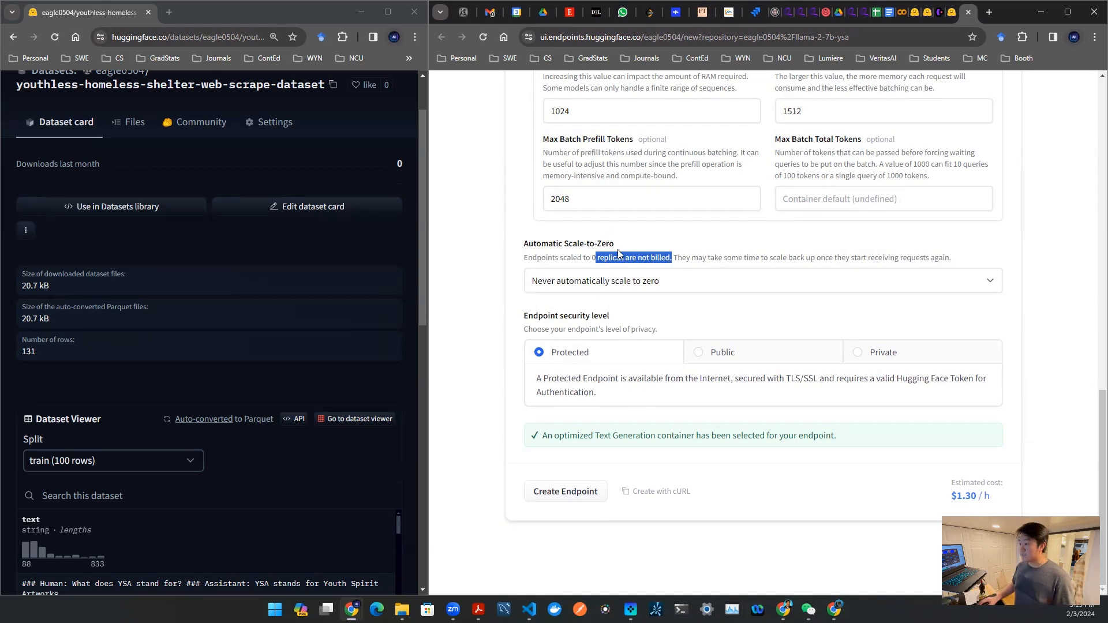
{"action": "left_click", "coordinate": [761, 280]}
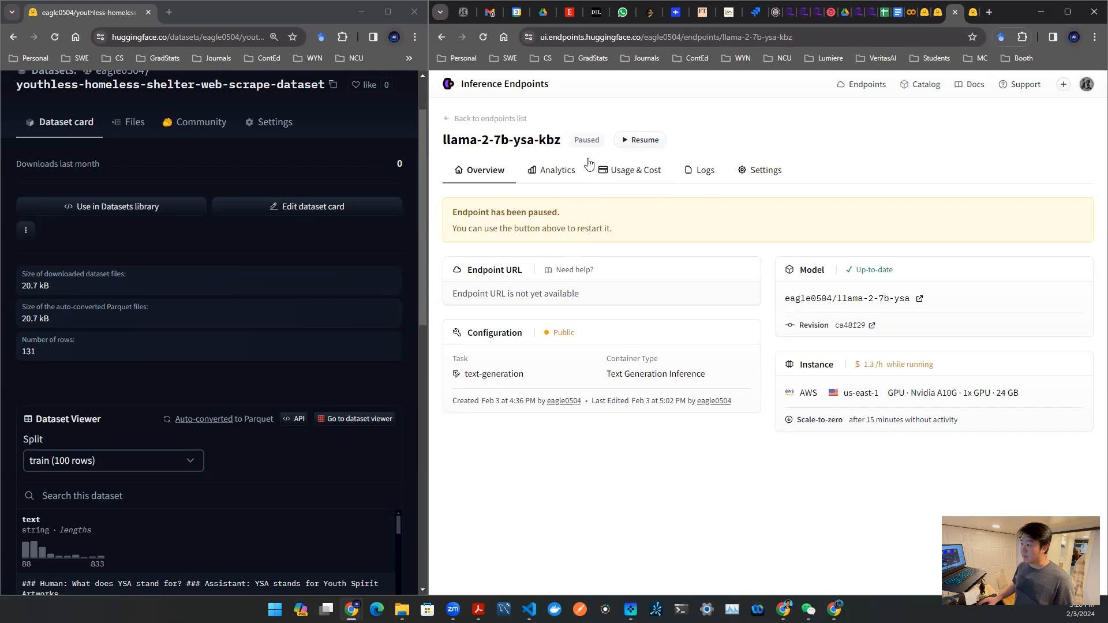
Resume the paused llama-2-7b-ysa-kbz endpoint so it starts initializing
{"action": "left_click", "coordinate": [638, 140]}
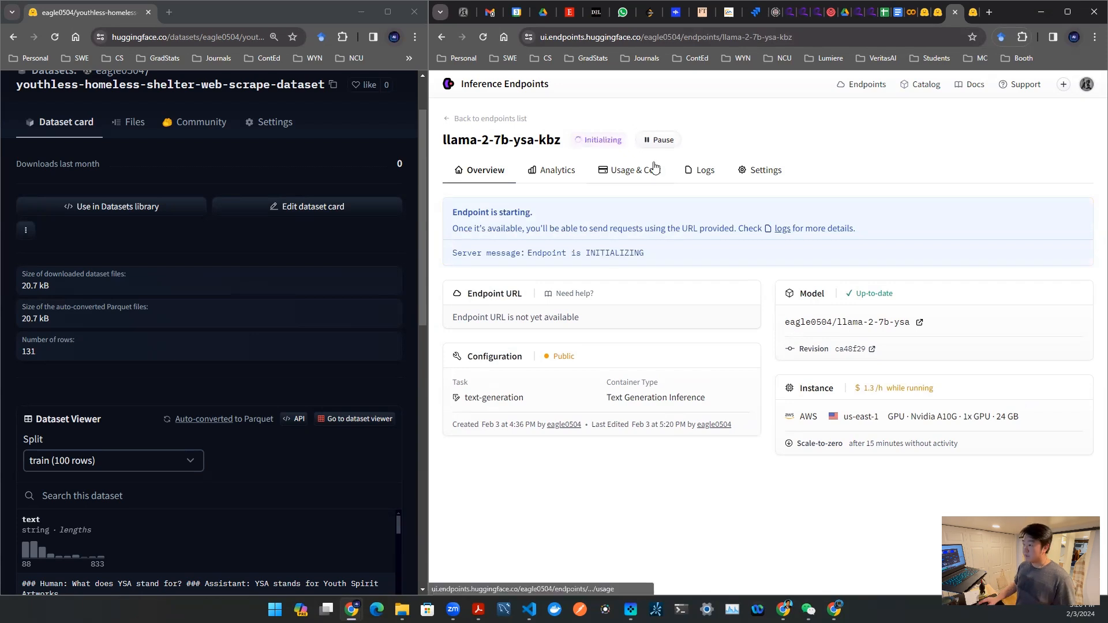
{"action": "mouse_move", "coordinate": [622, 144]}
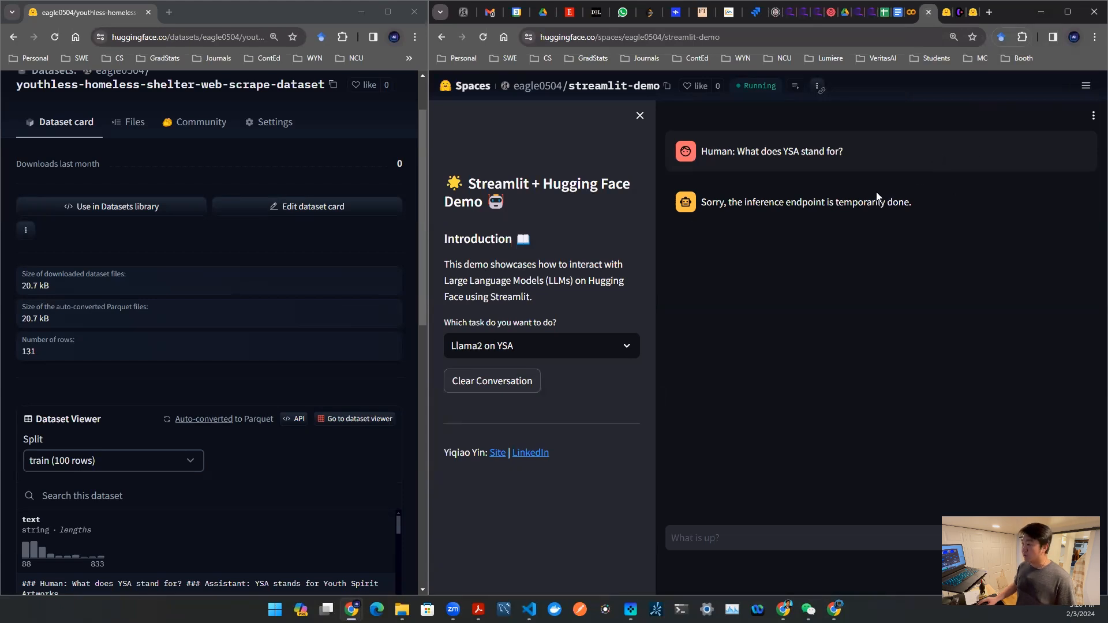
{"action": "mouse_move", "coordinate": [767, 141]}
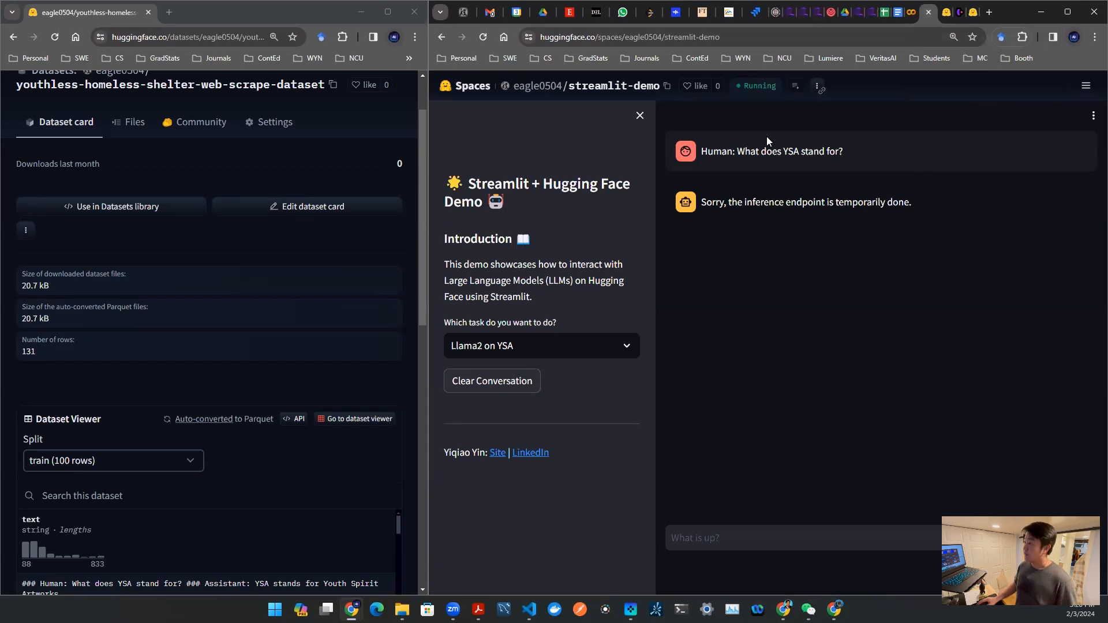
Highlight 'done' in the chat error reply and show the streamlit-demo Space's file list
{"action": "left_click_drag", "start_coordinate": [735, 151], "coordinate": [842, 151]}
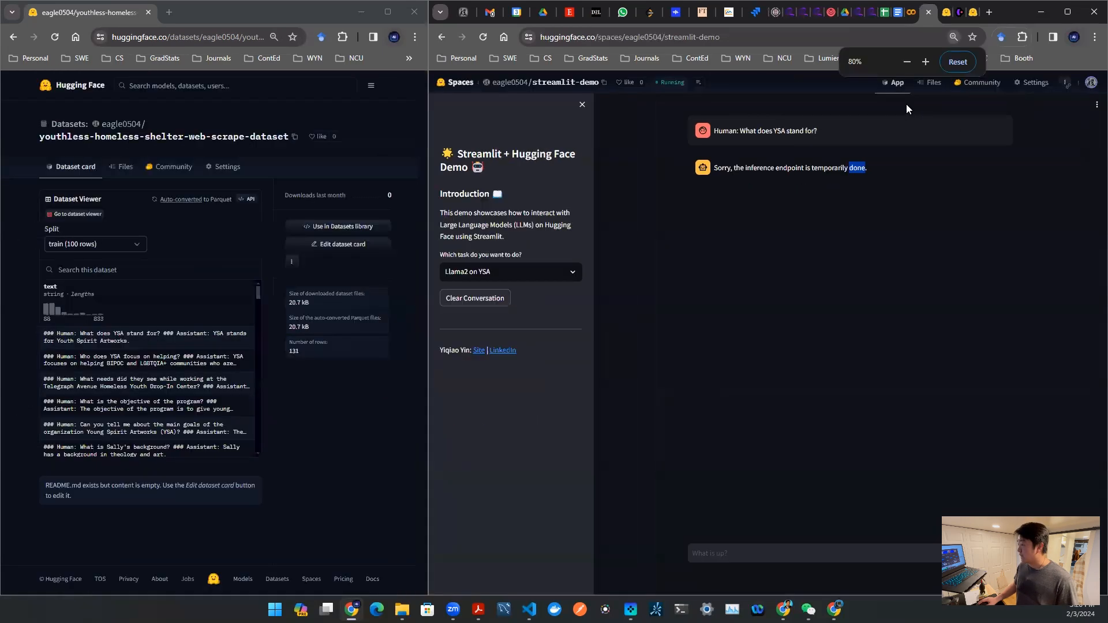
{"action": "left_click", "coordinate": [915, 112]}
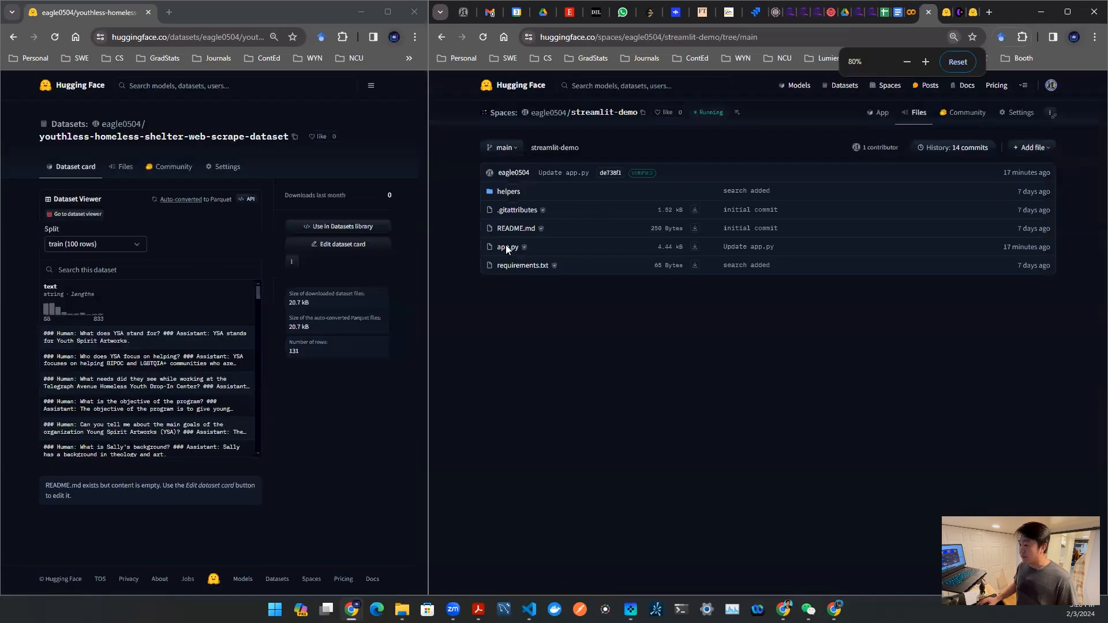
Review app.py, highlighting the line that sends query results to ChatGPT
{"action": "left_click", "coordinate": [508, 247]}
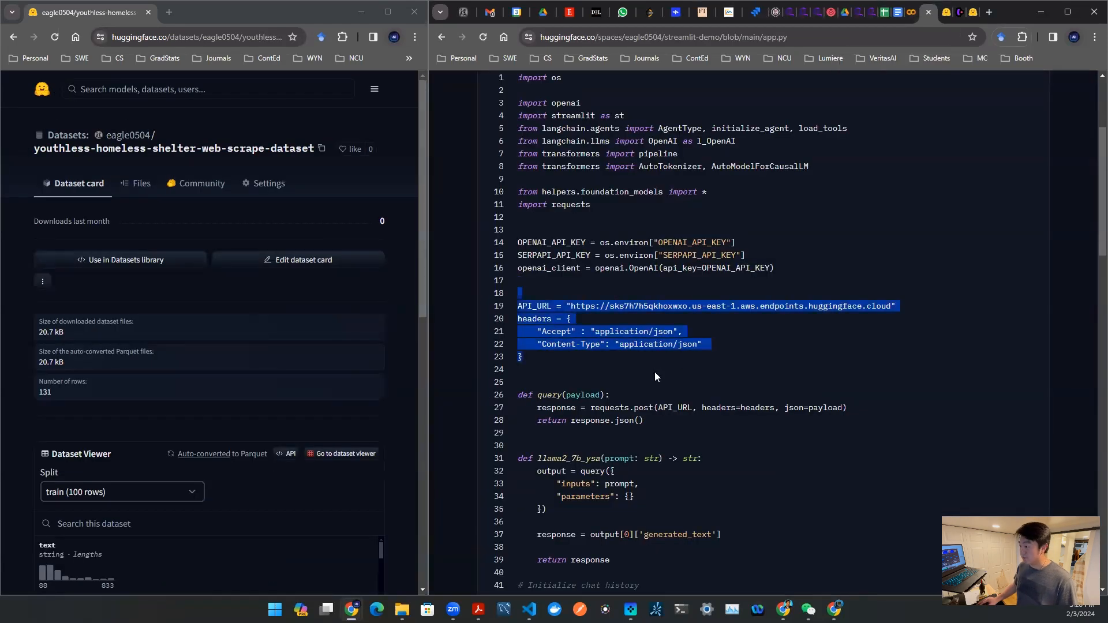
{"action": "mouse_move", "coordinate": [763, 345]}
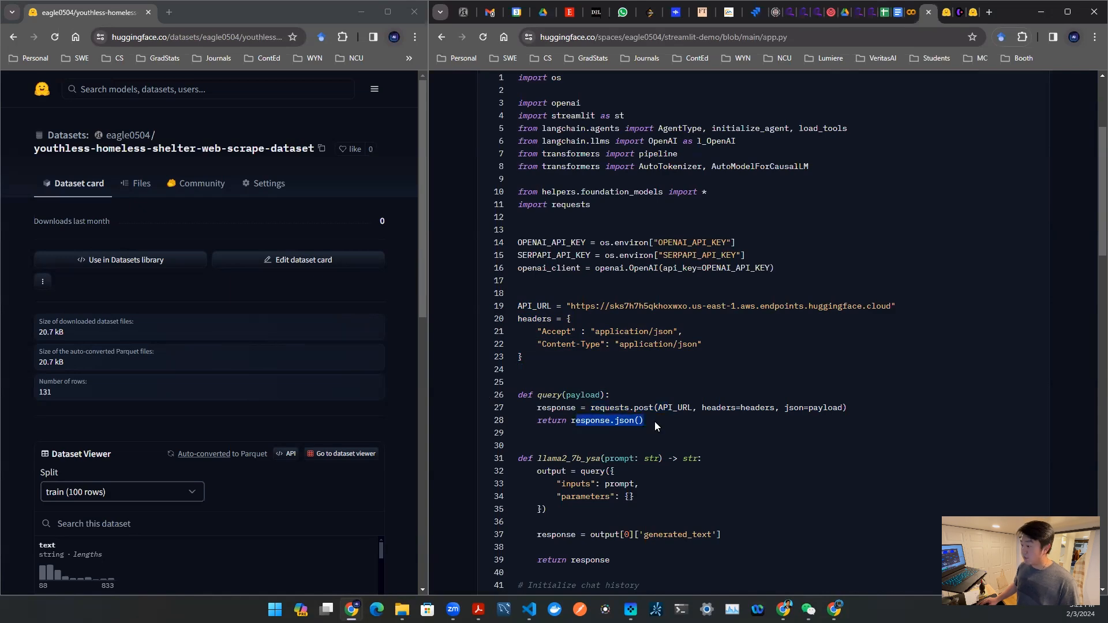
{"action": "scroll", "scroll_direction": "down", "scroll_amount": 3}
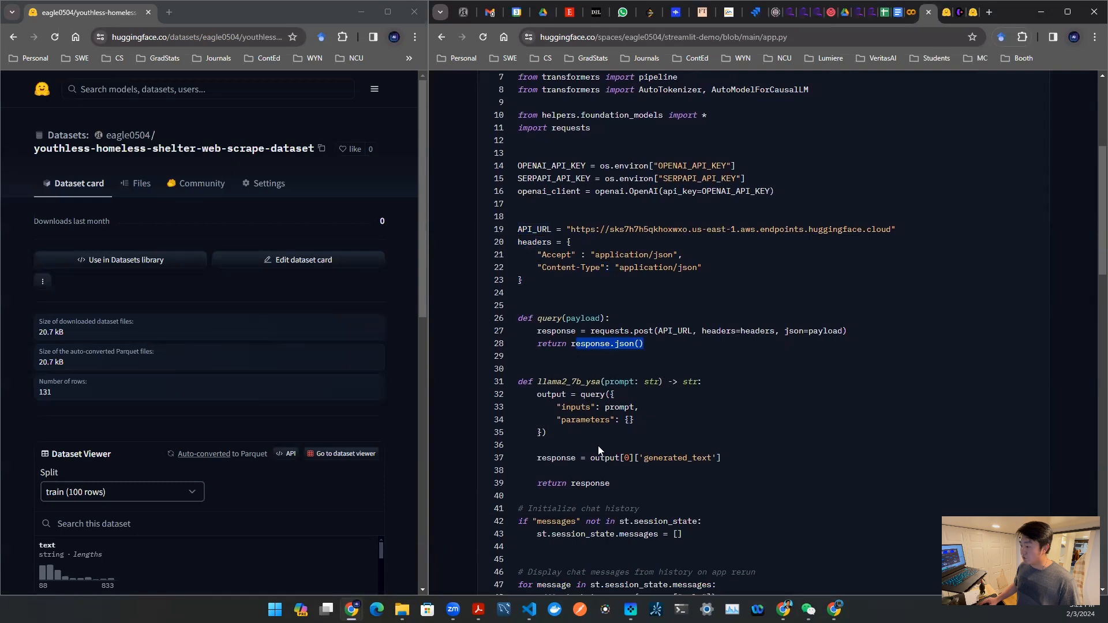
{"action": "mouse_move", "coordinate": [586, 444]}
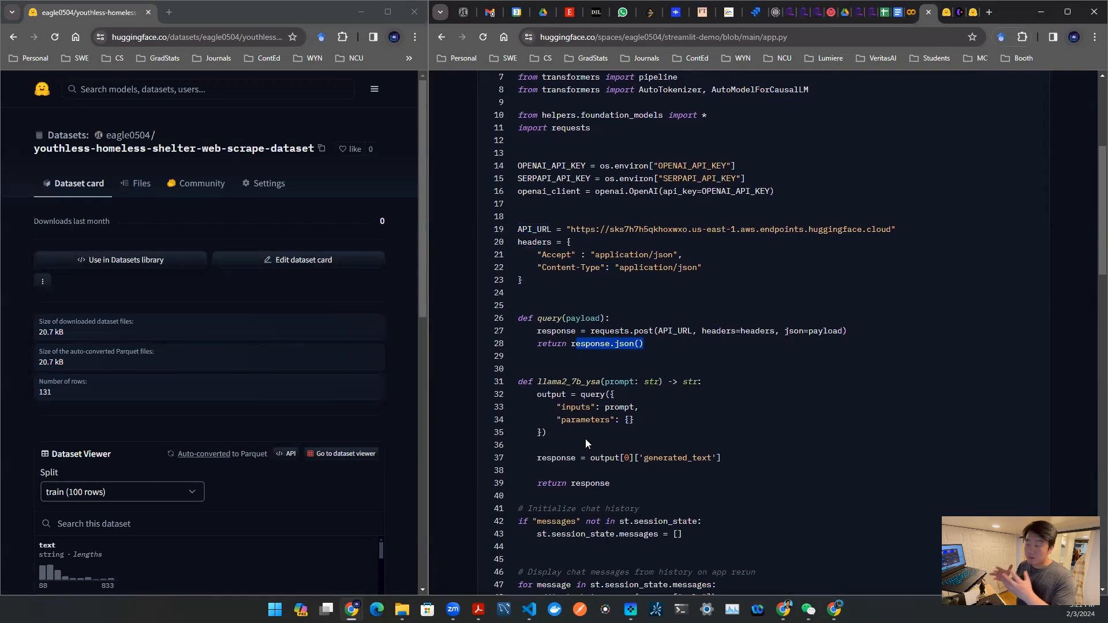
{"action": "mouse_move", "coordinate": [587, 421]}
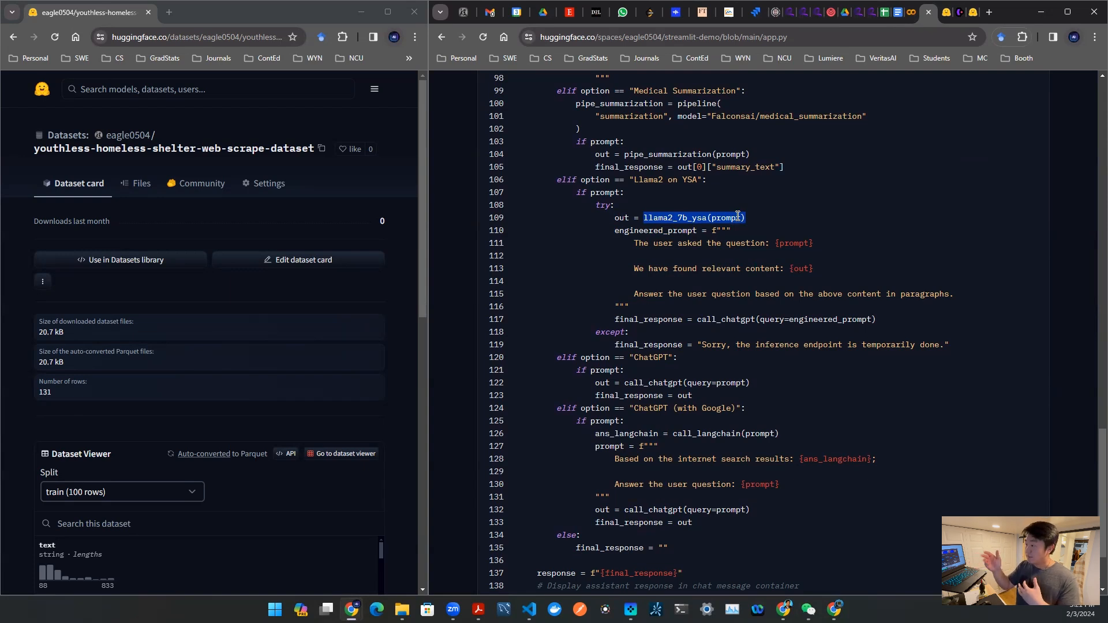
{"action": "mouse_move", "coordinate": [725, 240]}
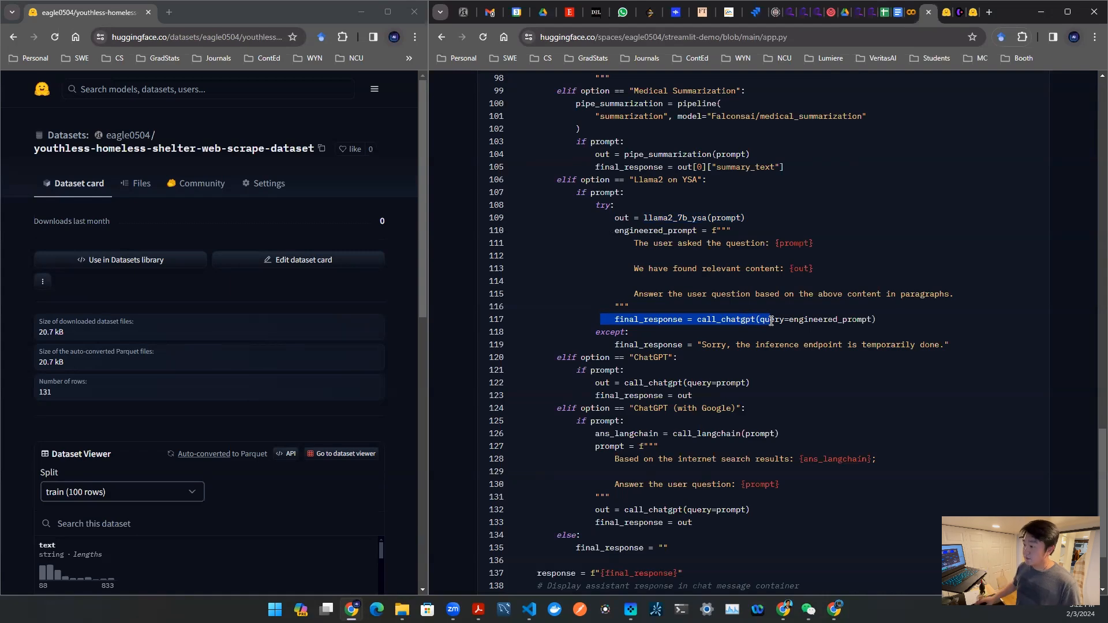
{"action": "left_click_drag", "start_coordinate": [770, 318], "coordinate": [634, 294]}
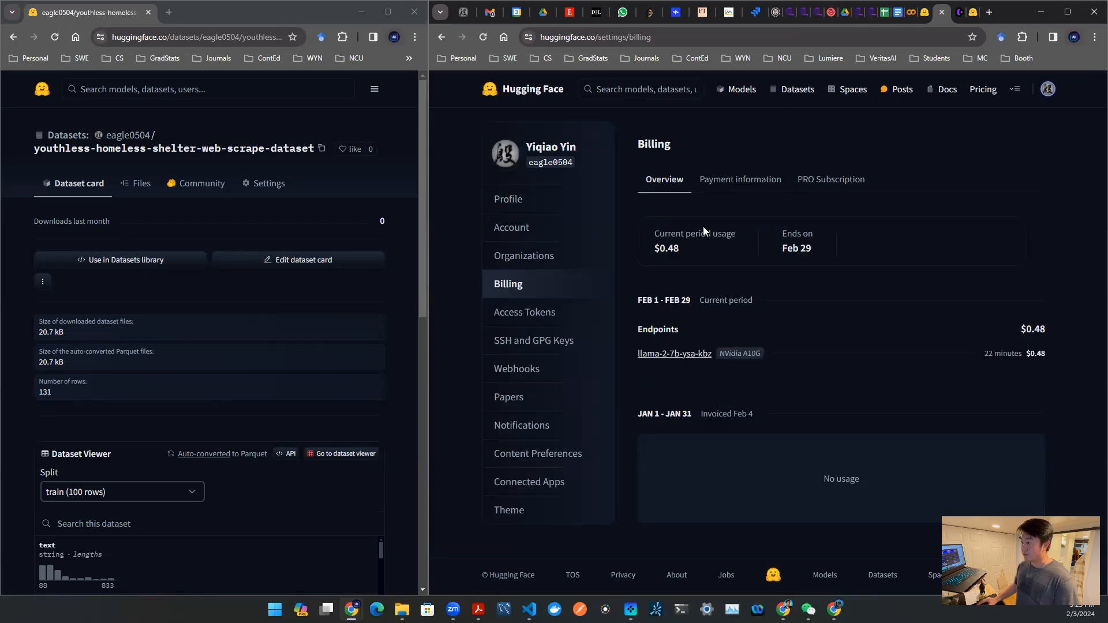
Return from the $0.48 billing overview back to the Space's app.py
{"action": "left_click", "coordinate": [482, 37]}
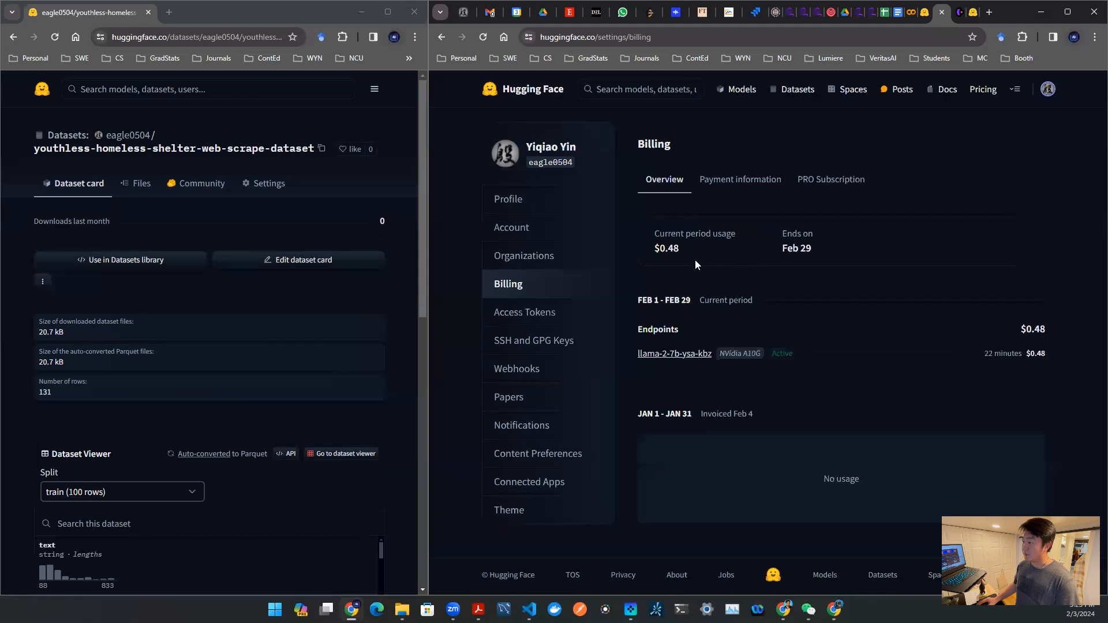
{"action": "mouse_move", "coordinate": [675, 252]}
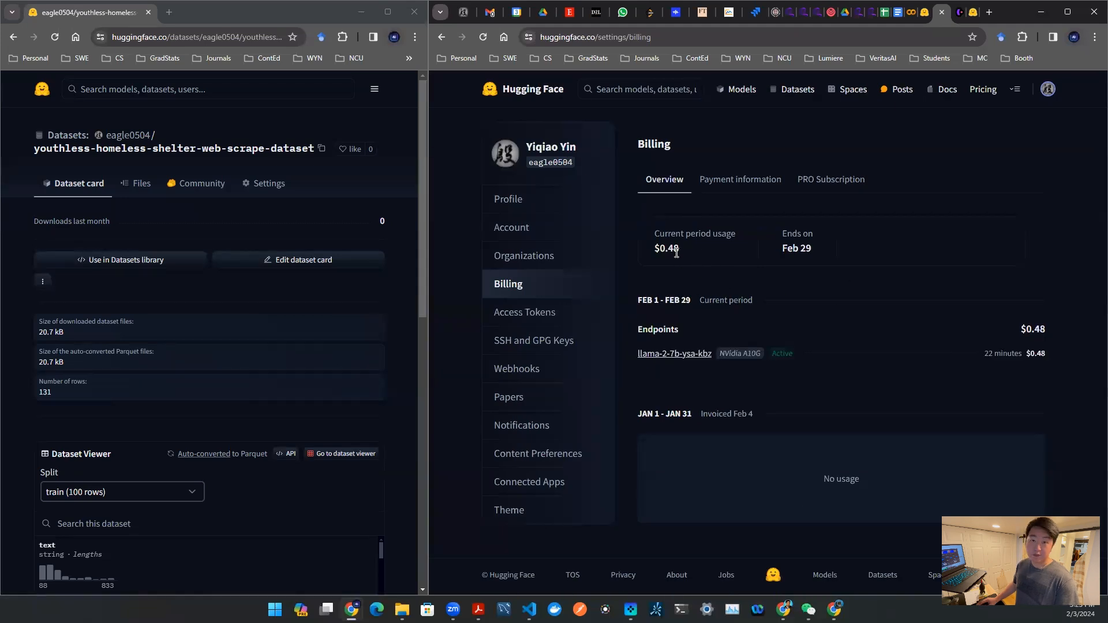
{"action": "mouse_move", "coordinate": [670, 248]}
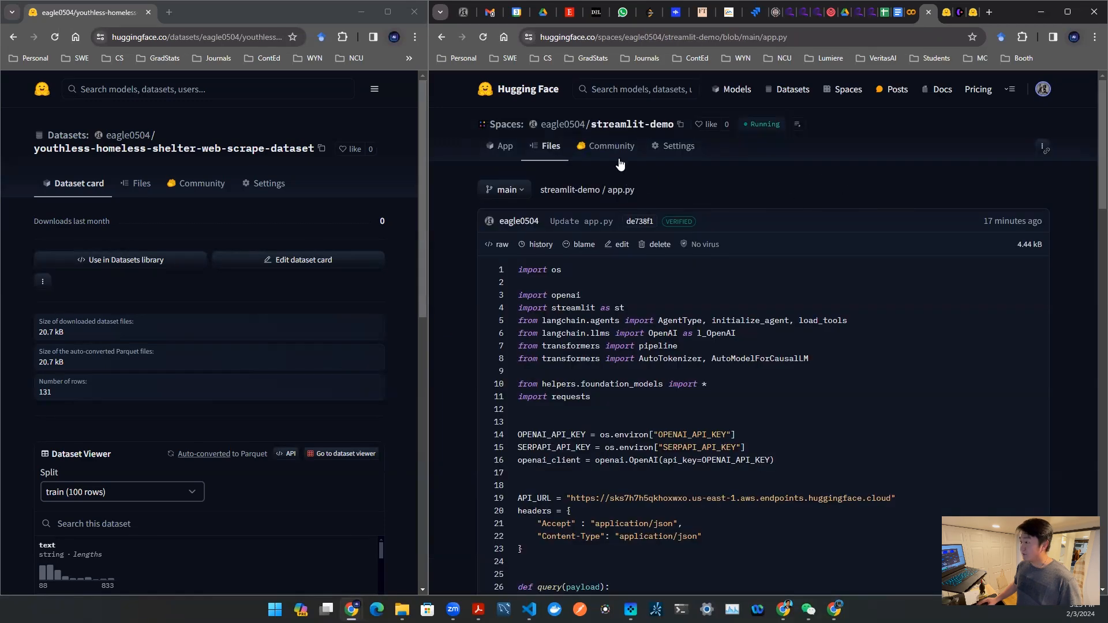
Run the Space app and pick the Llama2 on YSA task from the task dropdown
{"action": "left_click", "coordinate": [500, 146]}
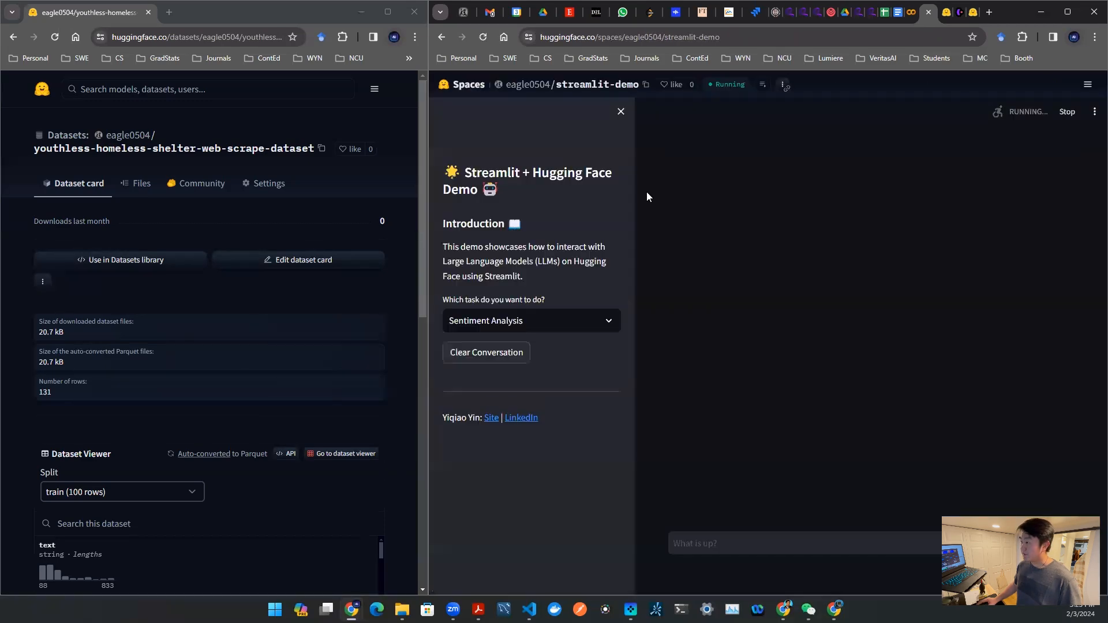
{"action": "left_click", "coordinate": [530, 319]}
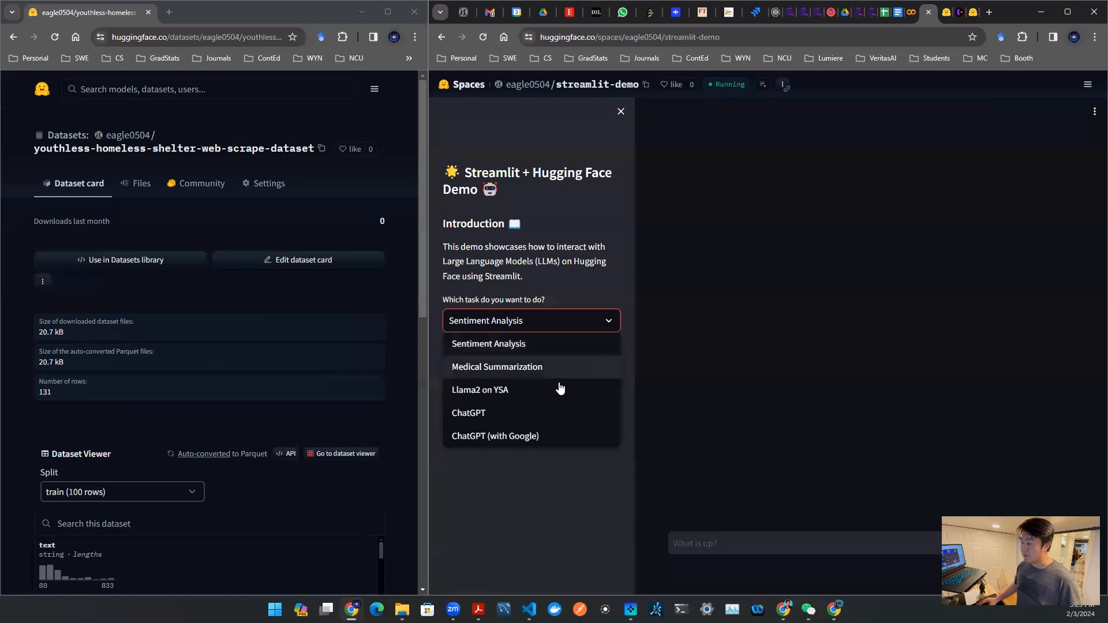
{"action": "left_click", "coordinate": [480, 389]}
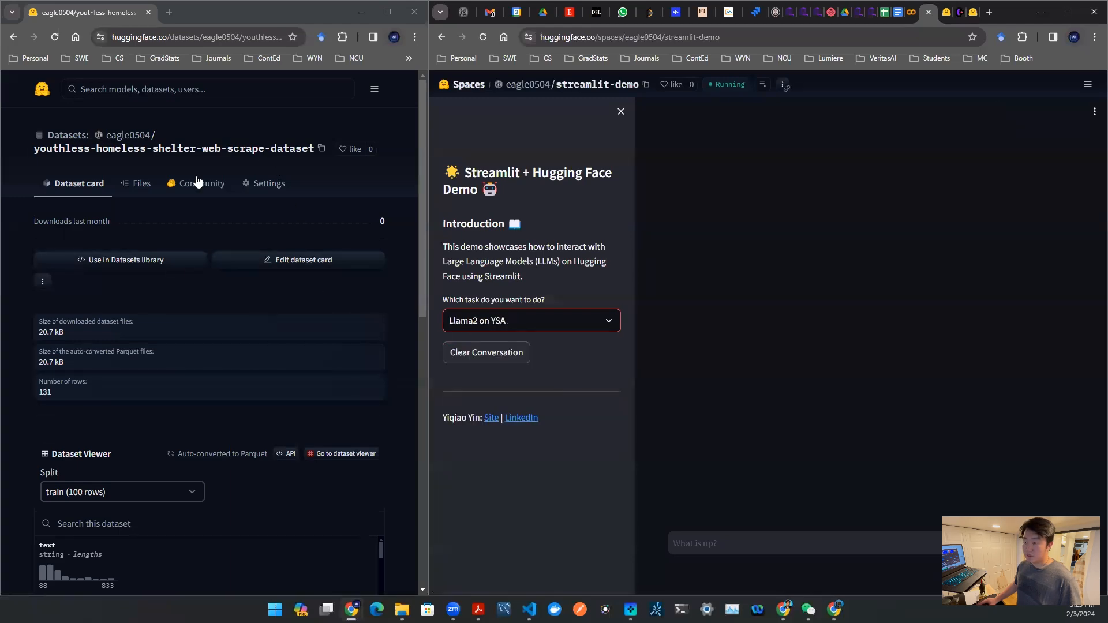
{"action": "scroll", "scroll_direction": "down", "scroll_amount": 3}
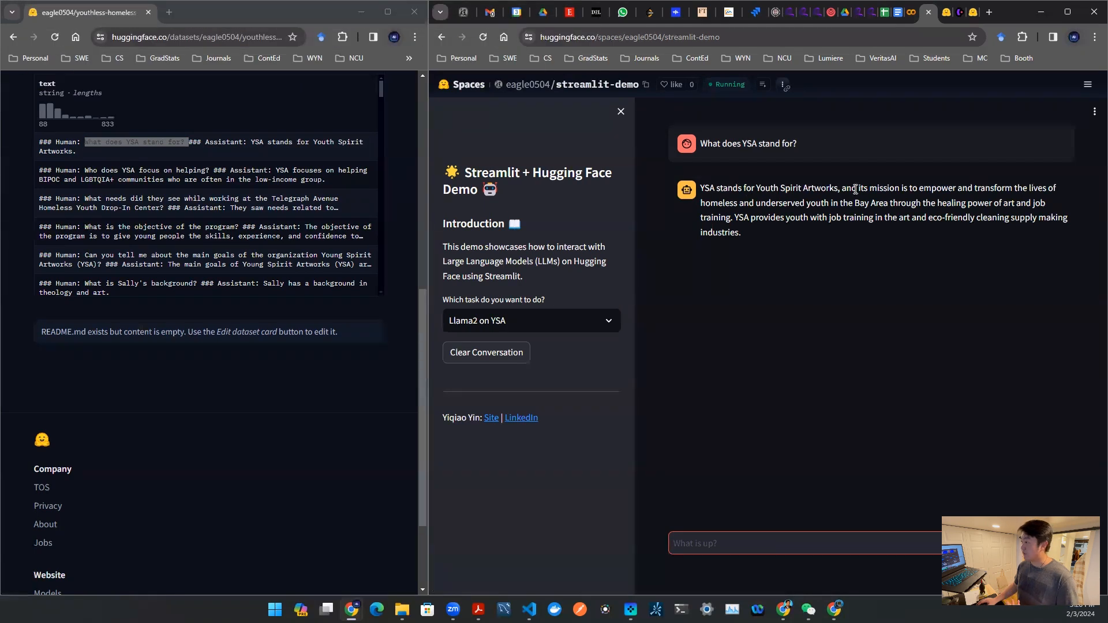
Compare the chat's program-objective answer with the dataset row, highlighting key phrases in each
{"action": "left_click_drag", "start_coordinate": [895, 188], "coordinate": [1019, 188]}
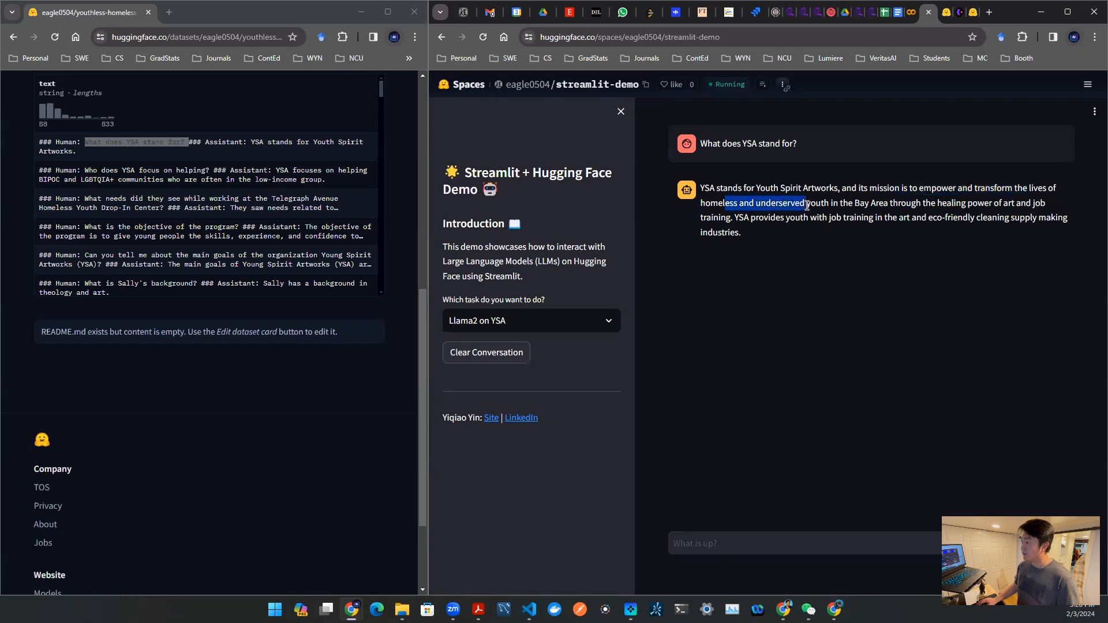
{"action": "left_click_drag", "start_coordinate": [804, 204], "coordinate": [885, 204]}
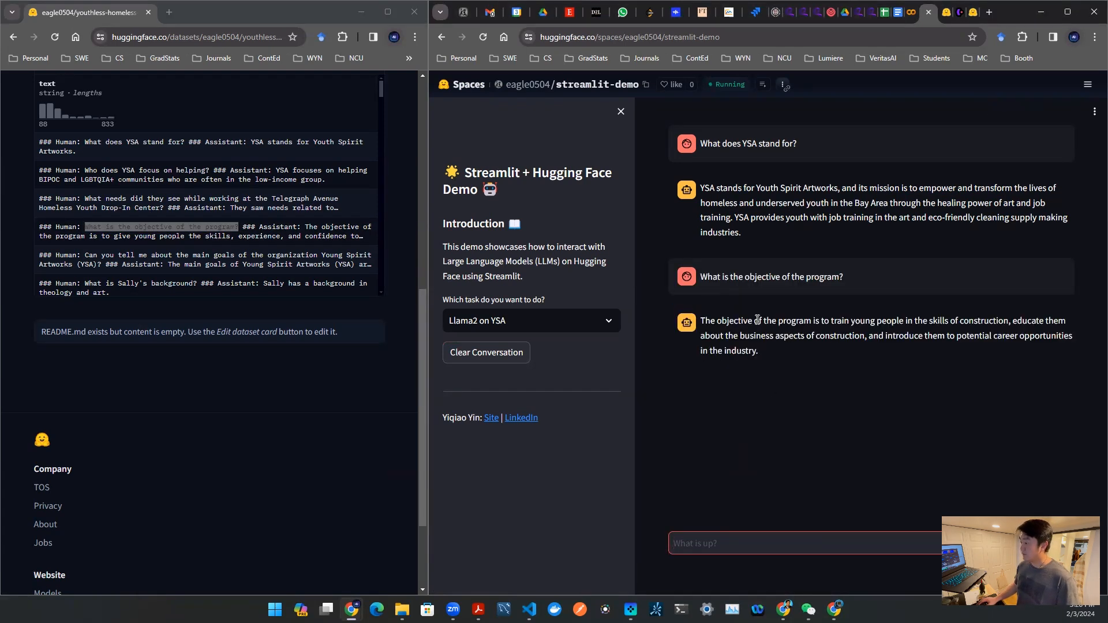
{"action": "left_click_drag", "start_coordinate": [758, 321], "coordinate": [943, 320]}
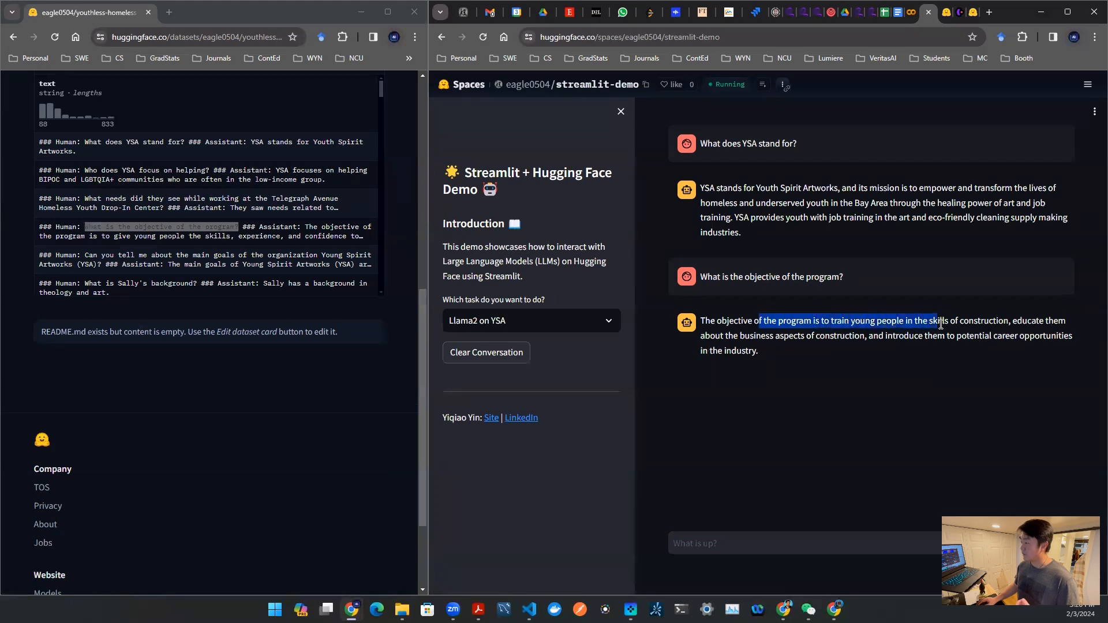
{"action": "left_click_drag", "start_coordinate": [939, 321], "coordinate": [1051, 320]}
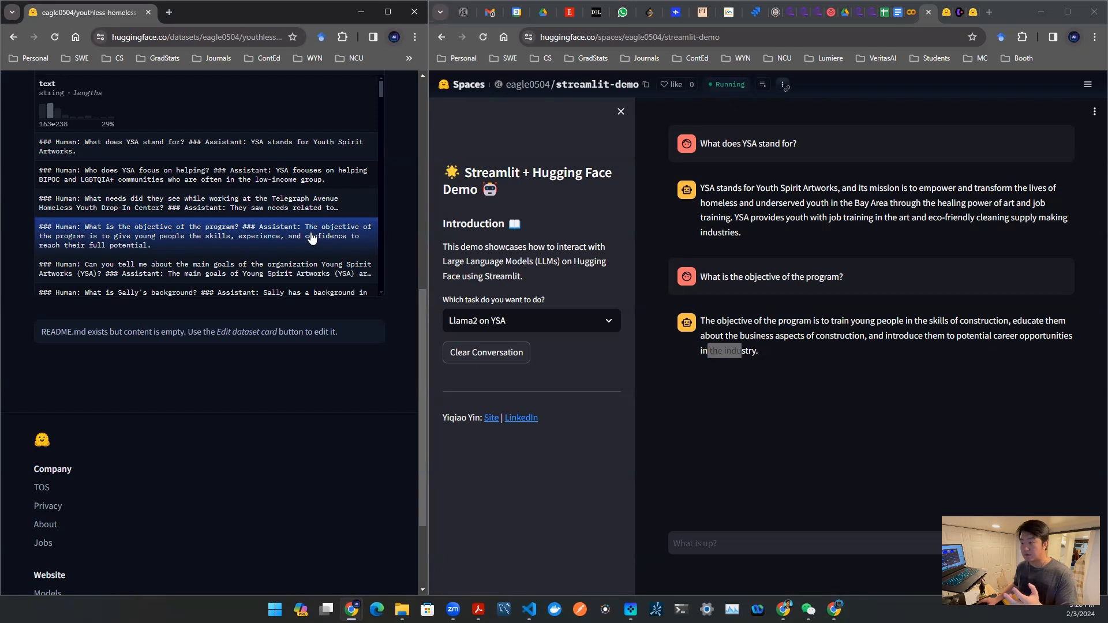
{"action": "mouse_move", "coordinate": [266, 243]}
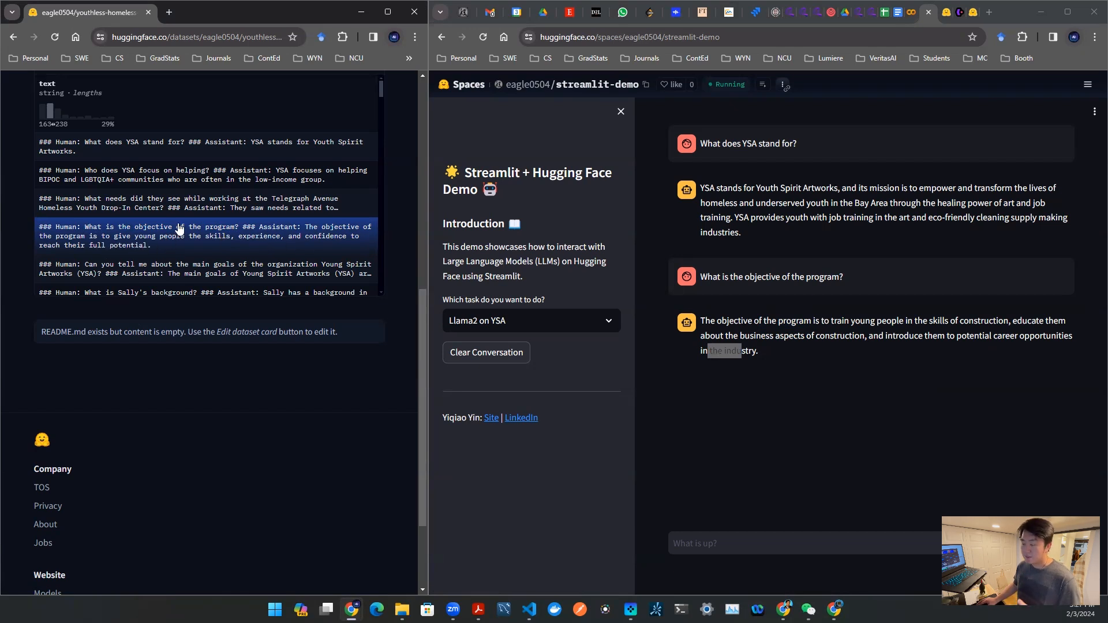
{"action": "scroll", "scroll_direction": "down", "scroll_amount": 3}
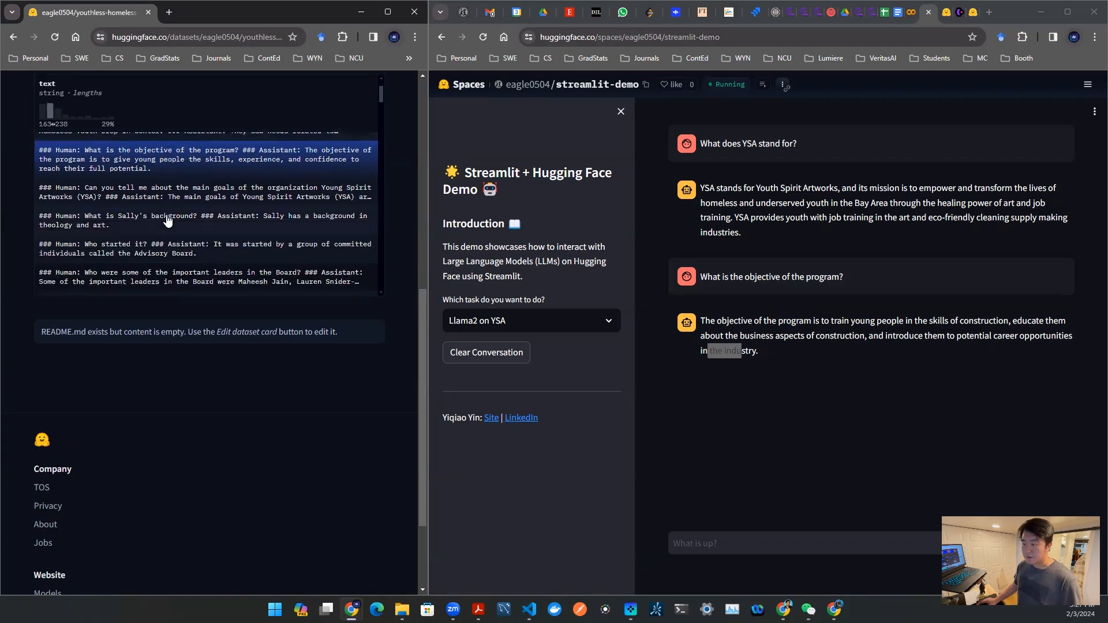